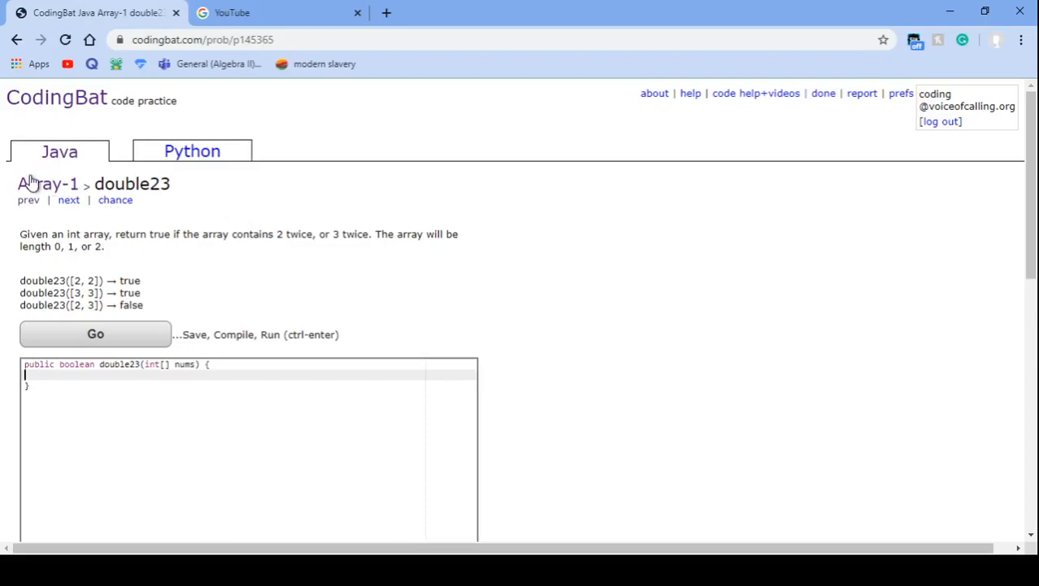
mouse_move(9, 96)
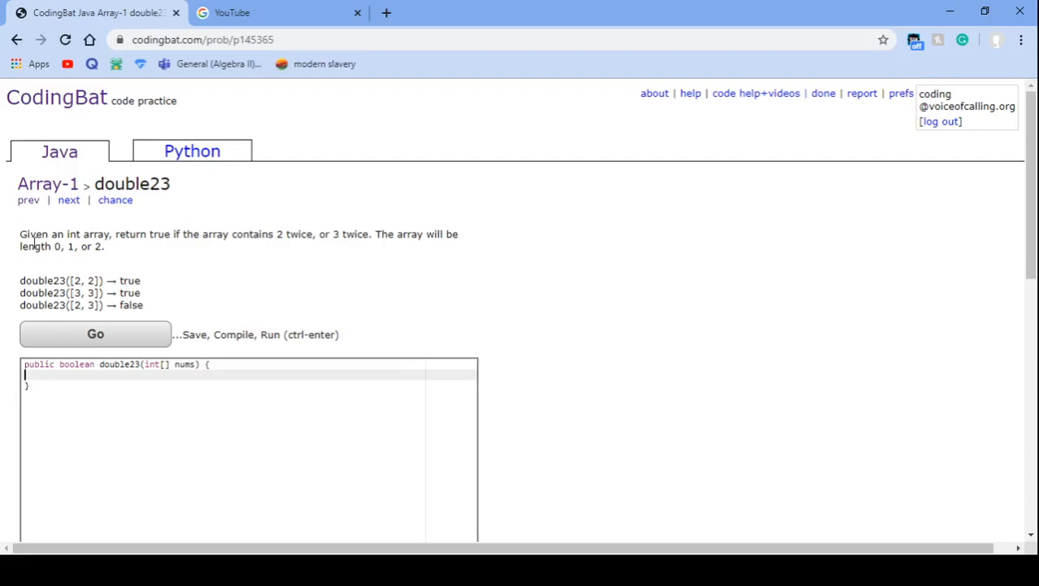
Step: Highlight the double23 problem statement sentence, then clear the highlight
left_click_drag(20, 234, 231, 234)
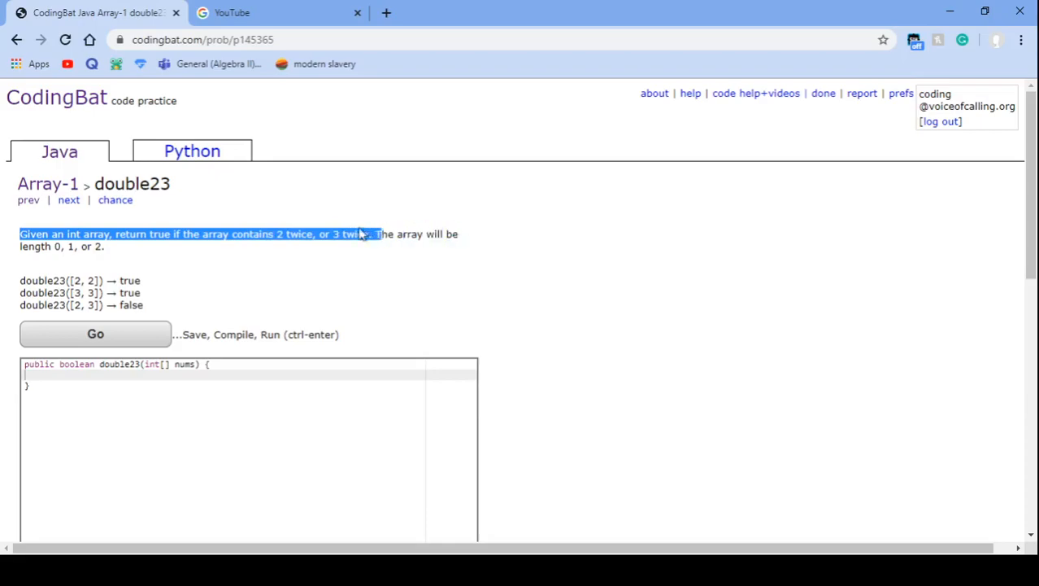
left_click(150, 257)
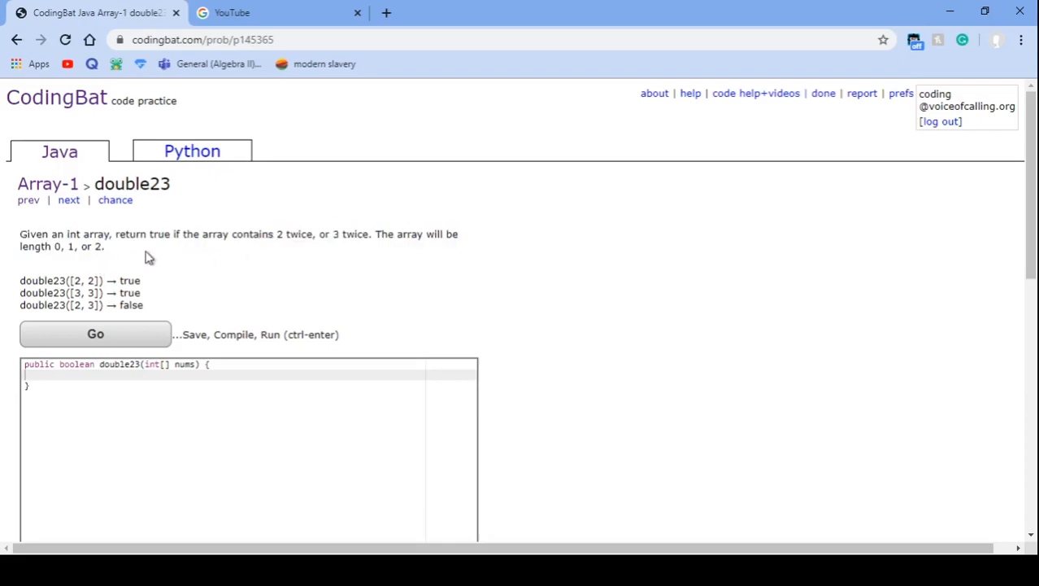
mouse_move(73, 280)
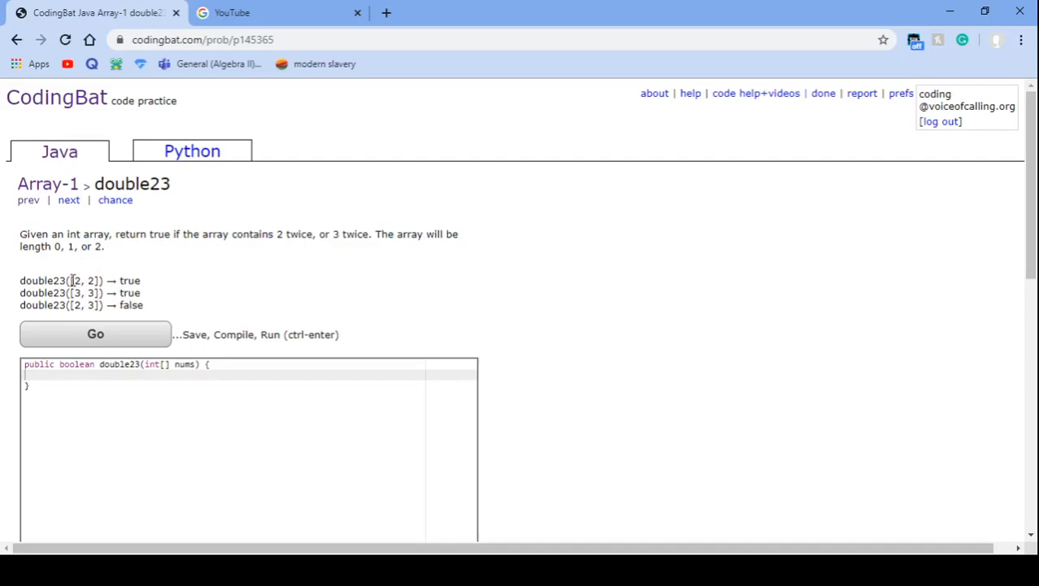
mouse_move(130, 280)
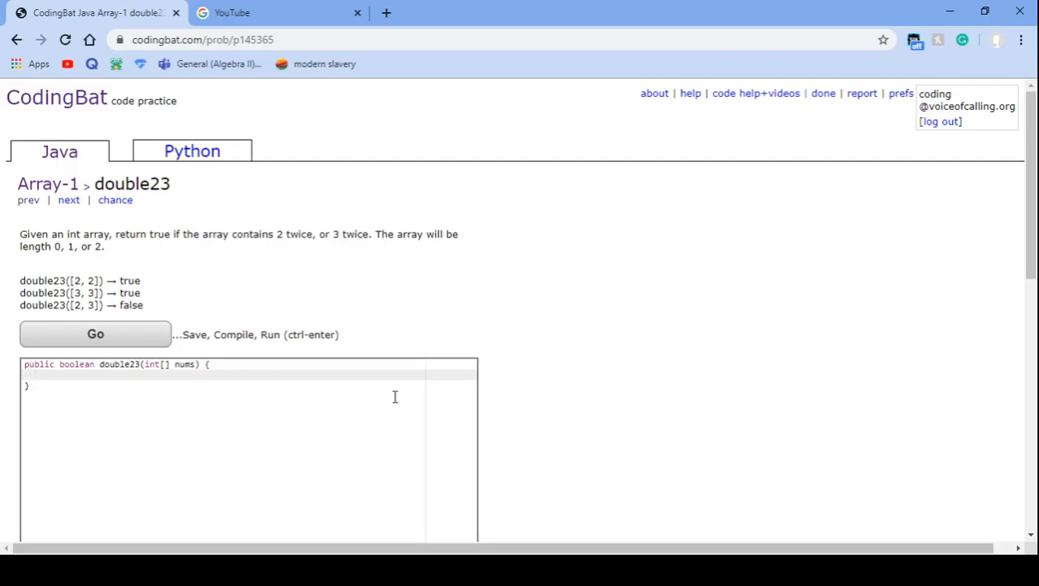
Step: Begin the if condition: nums.length==2 && nums[0]==2 && nums[1]==2
type("if(n")
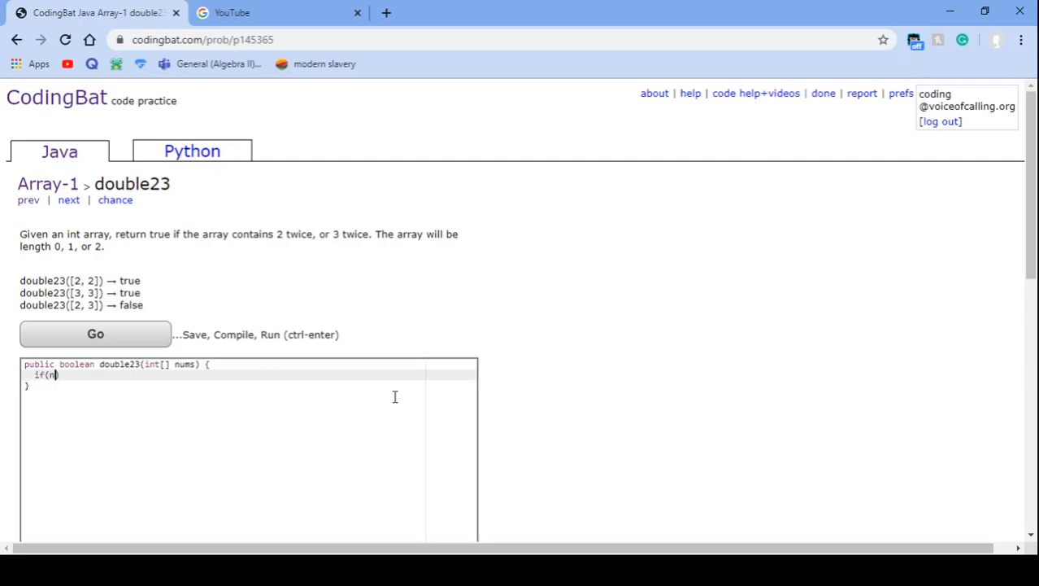
type("ums.length==2&&nums[0]==")
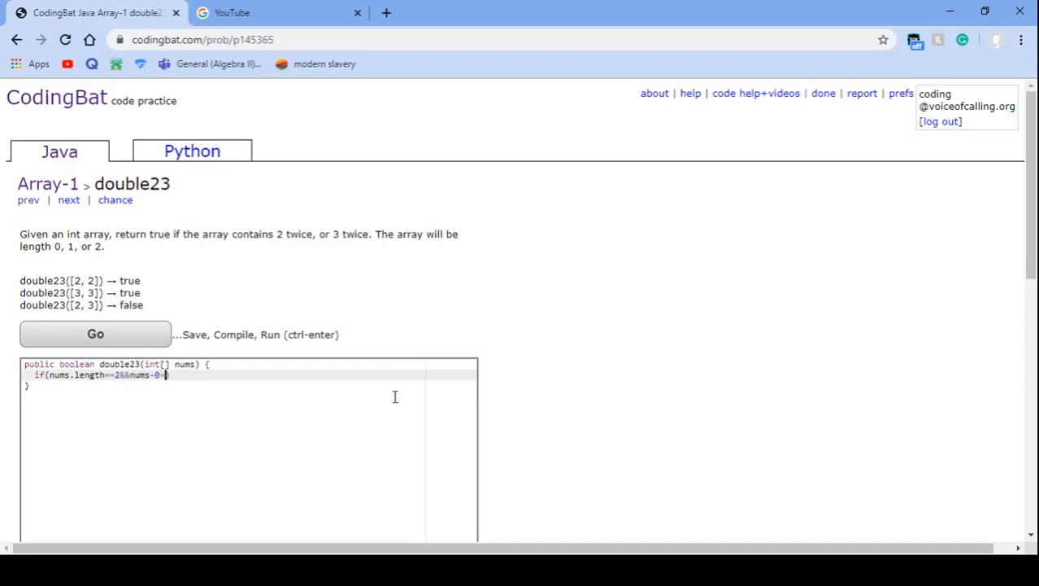
key("Backspace")
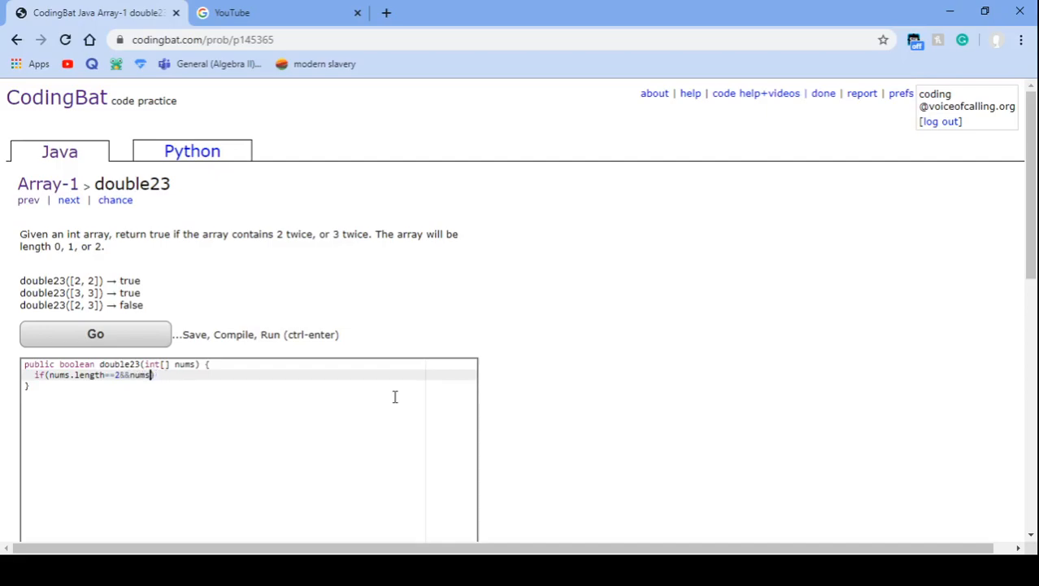
type("[0]==2&&")
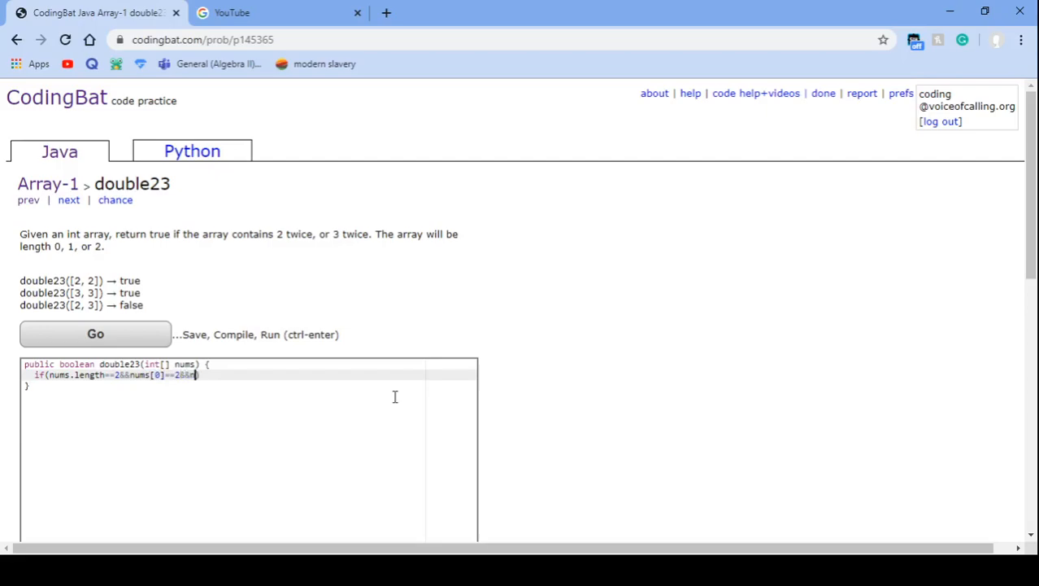
type("nums[1]==2||")
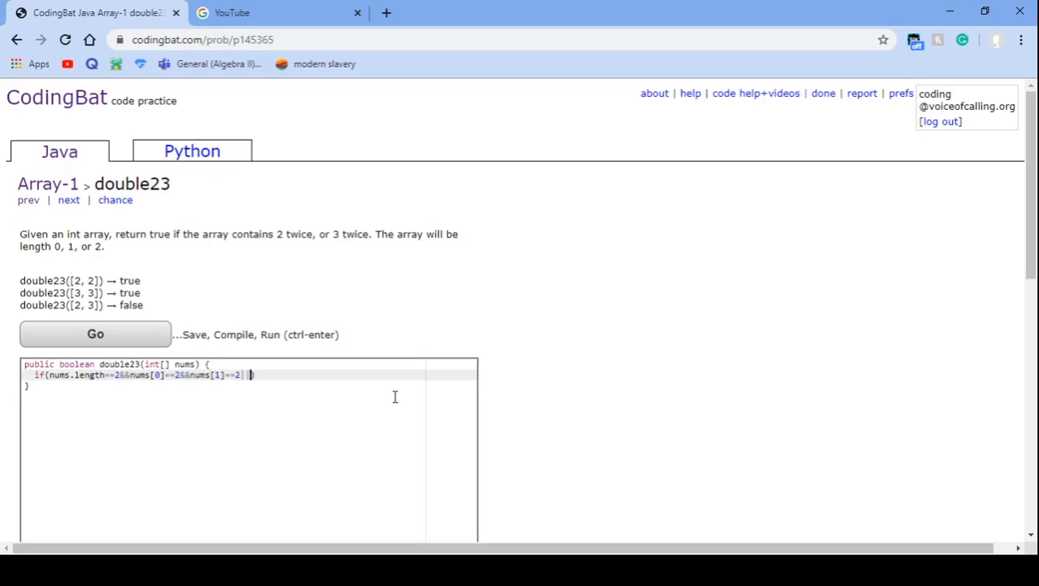
Step: Add || nums.length== to start the second length check, fixing the misspelled length
type("nums.1")
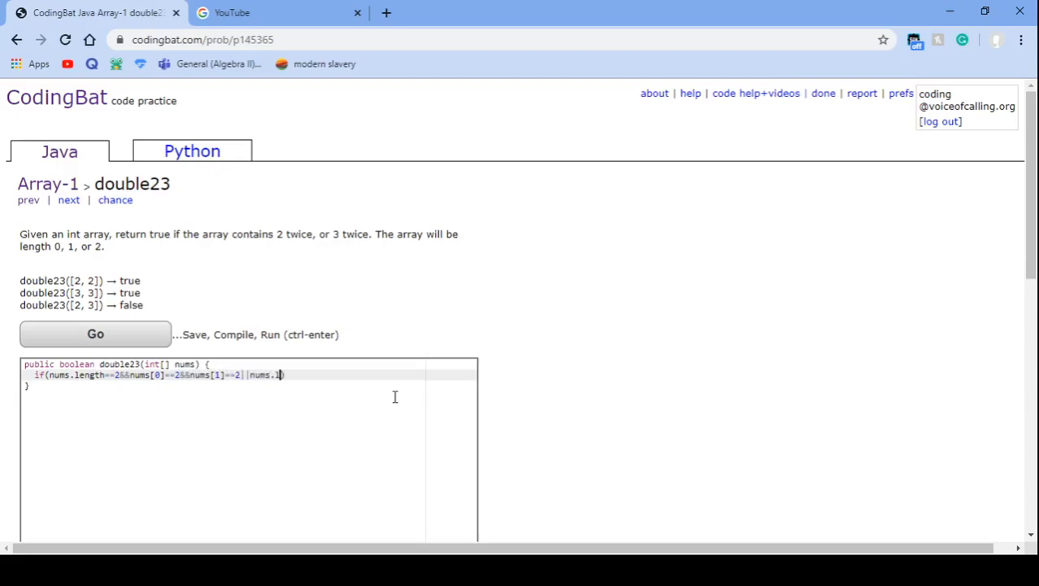
type("egth==")
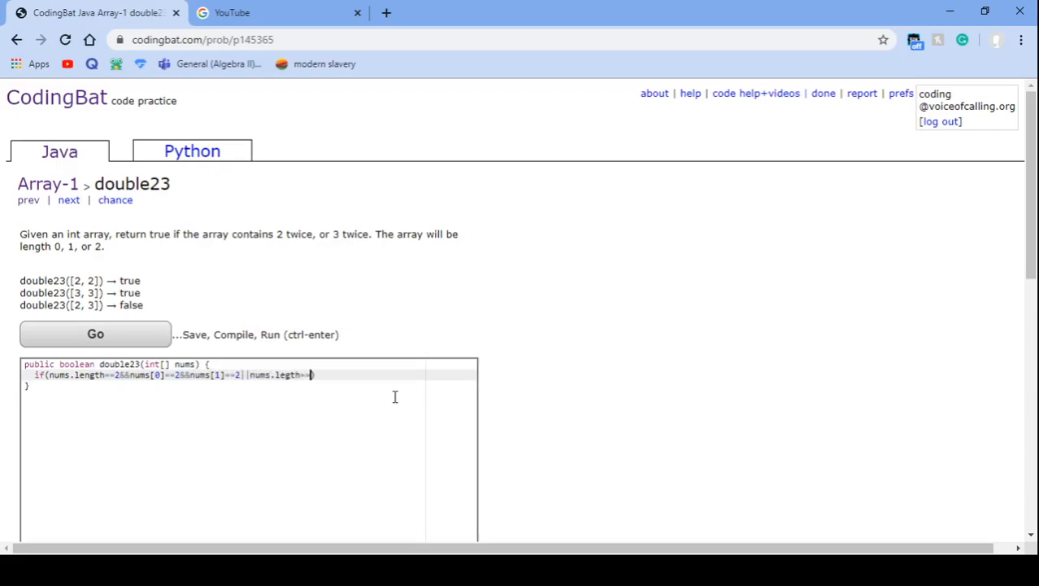
key("backspace")
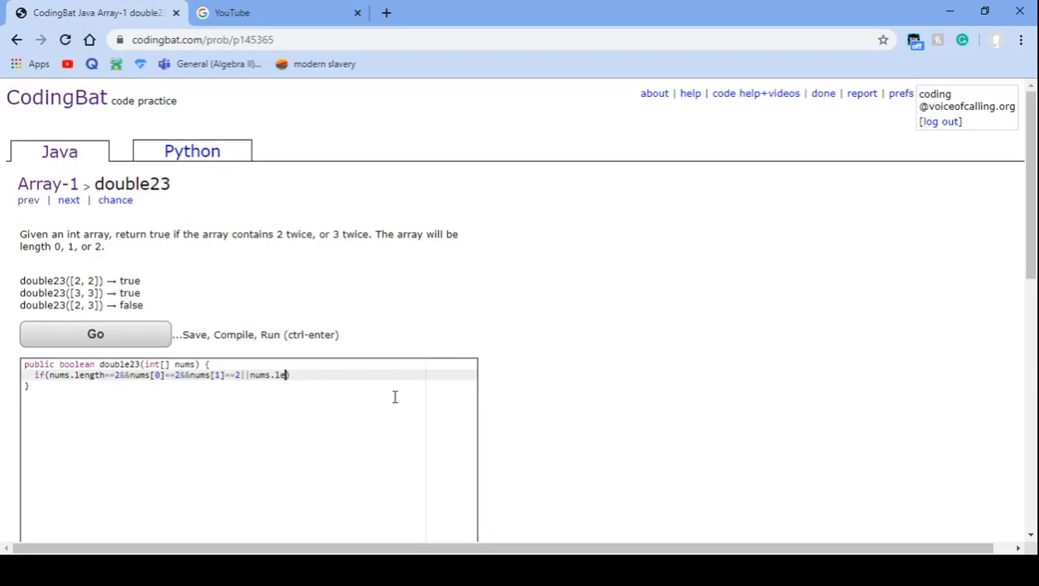
type("ngth")
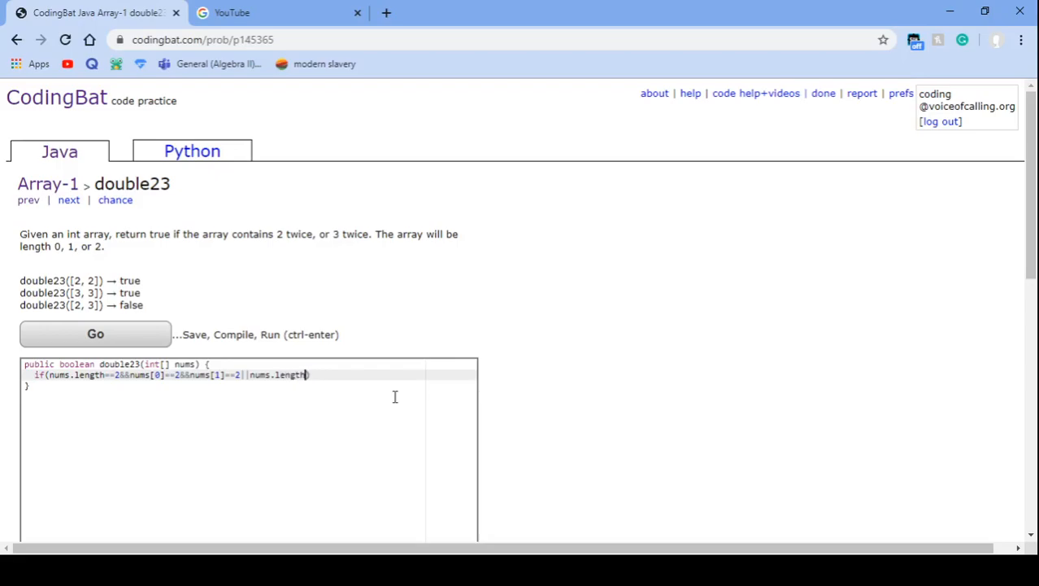
type("==")
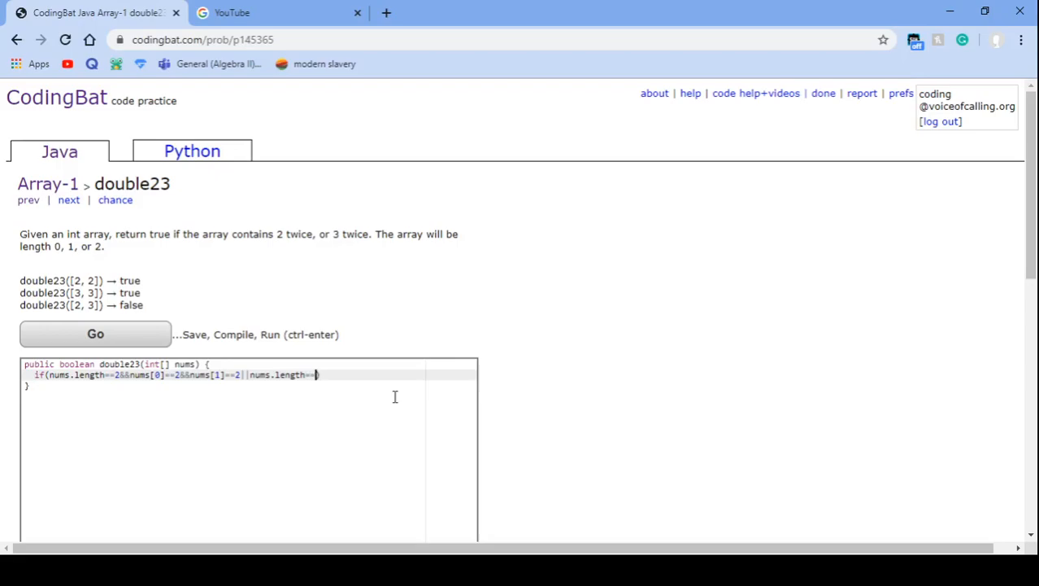
Step: Finish the condition with 2 && nums[0]==3 && nums[1]==3) and start the return line
type("2)")
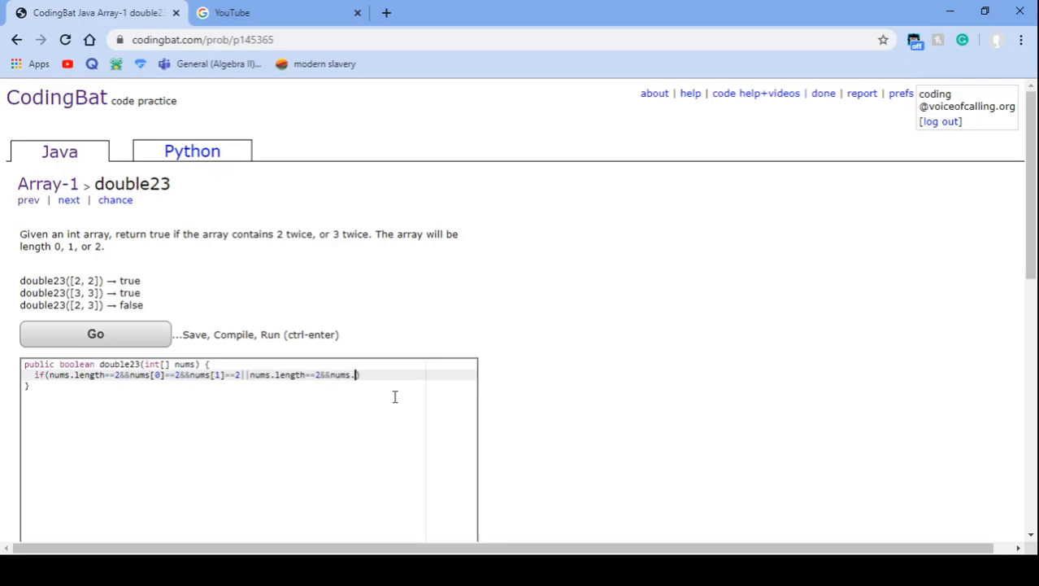
type("[0]")
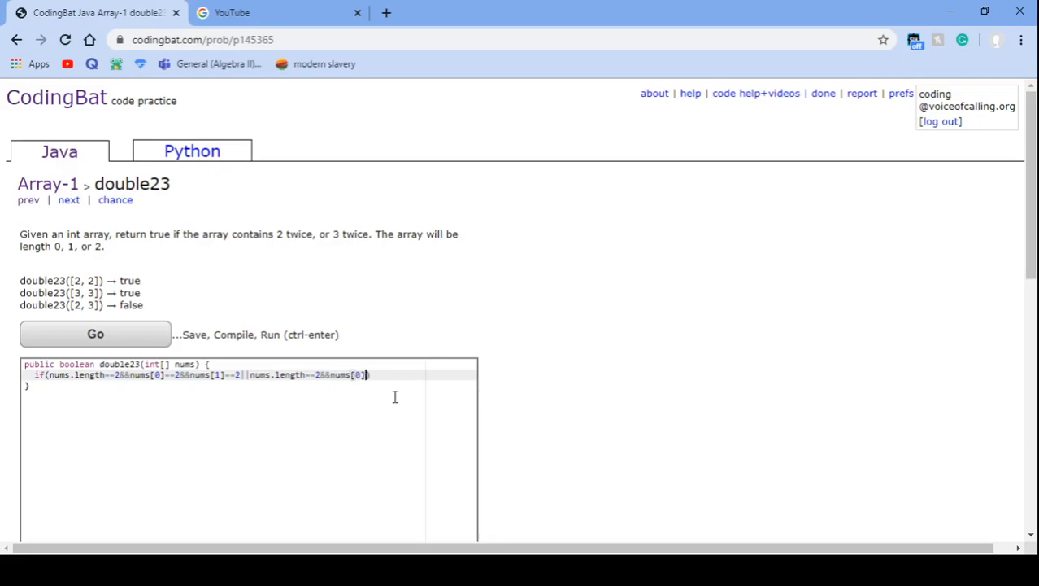
type("==")
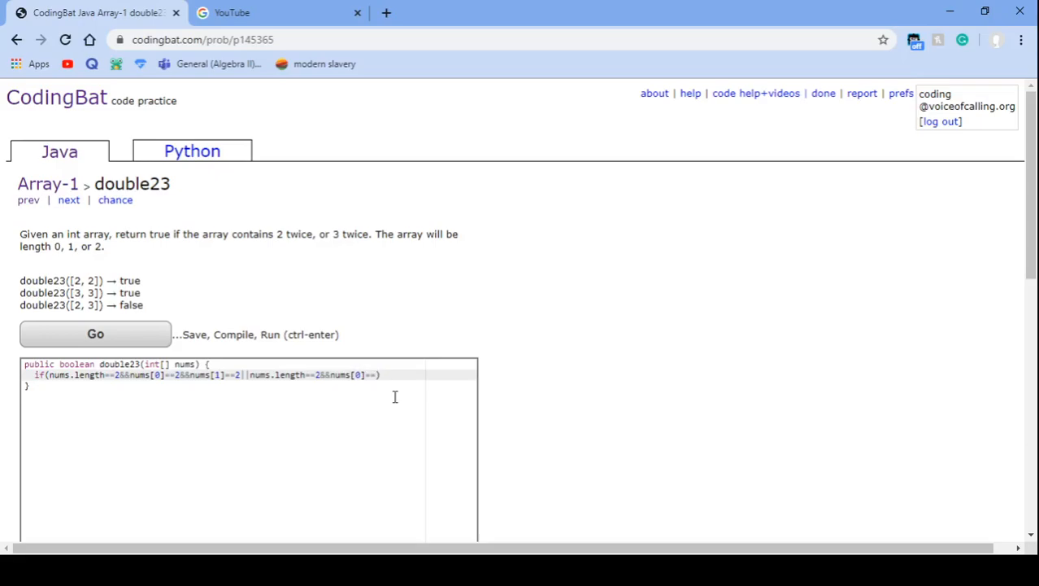
type("3&&")
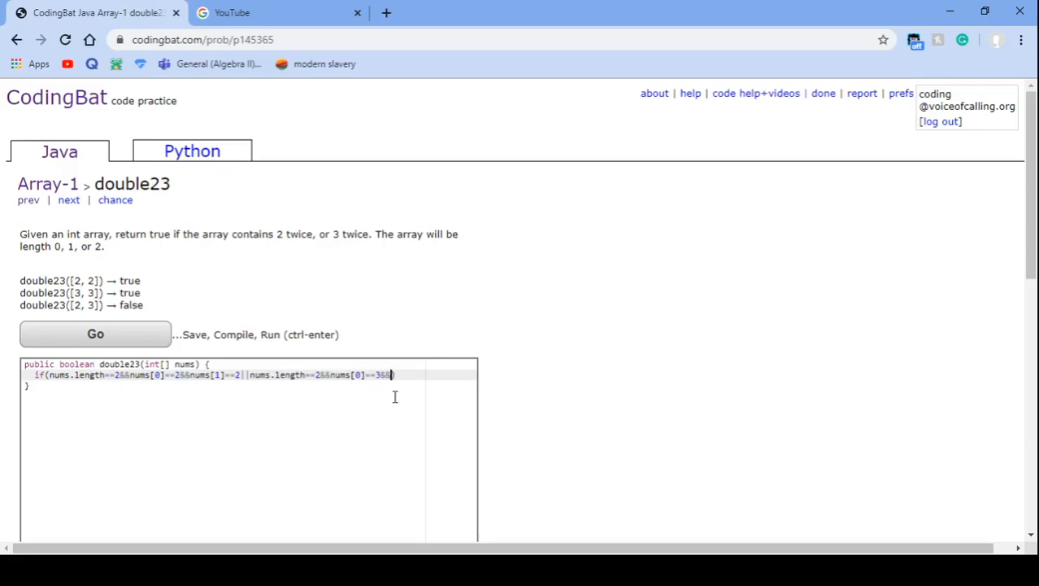
type("nums[1]")
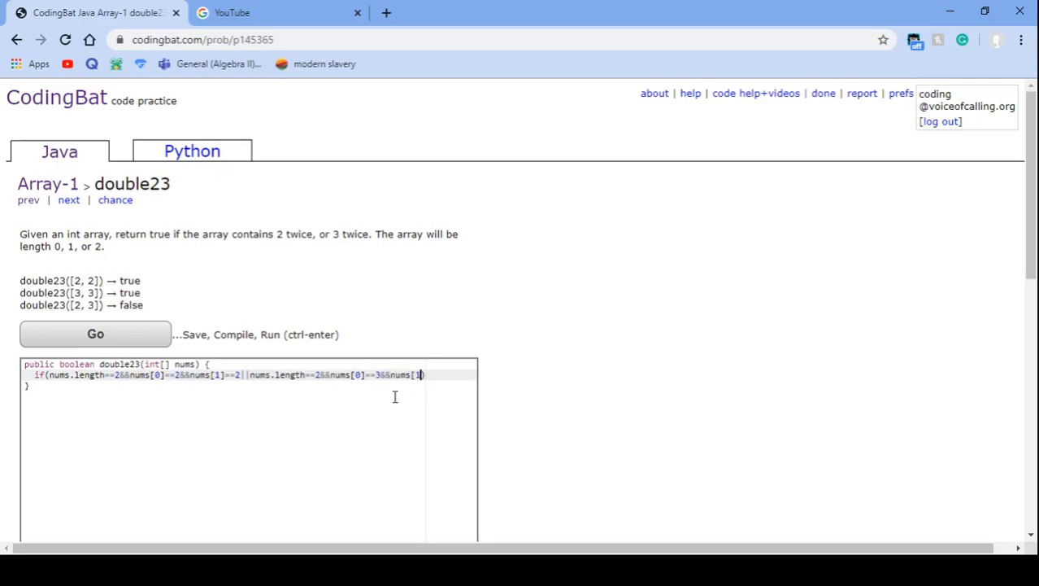
type("==3")
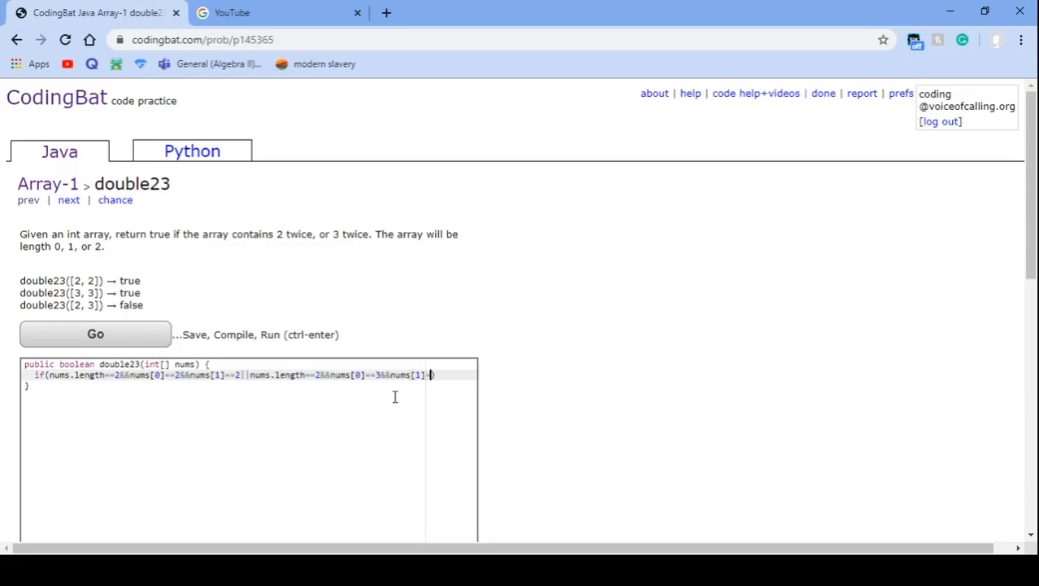
type("=3")
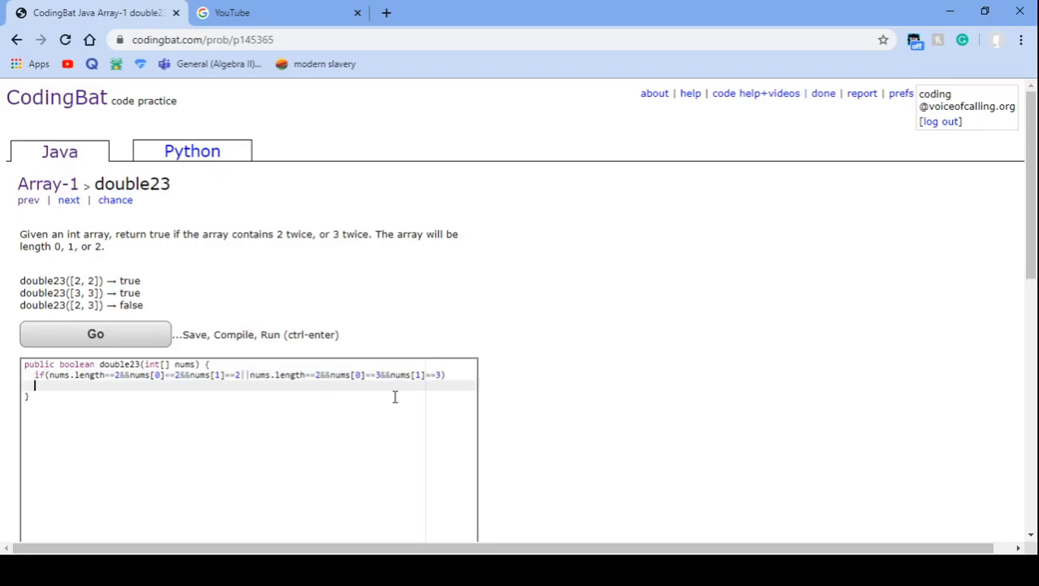
type("return true;")
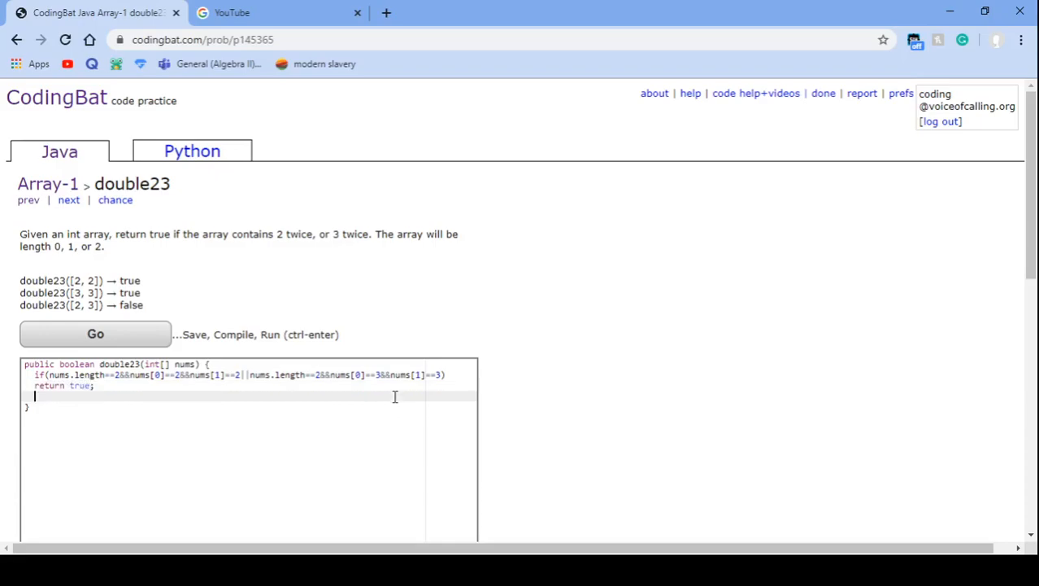
Step: Add return true; else return false; and run the tests to get All Correct
type("else")
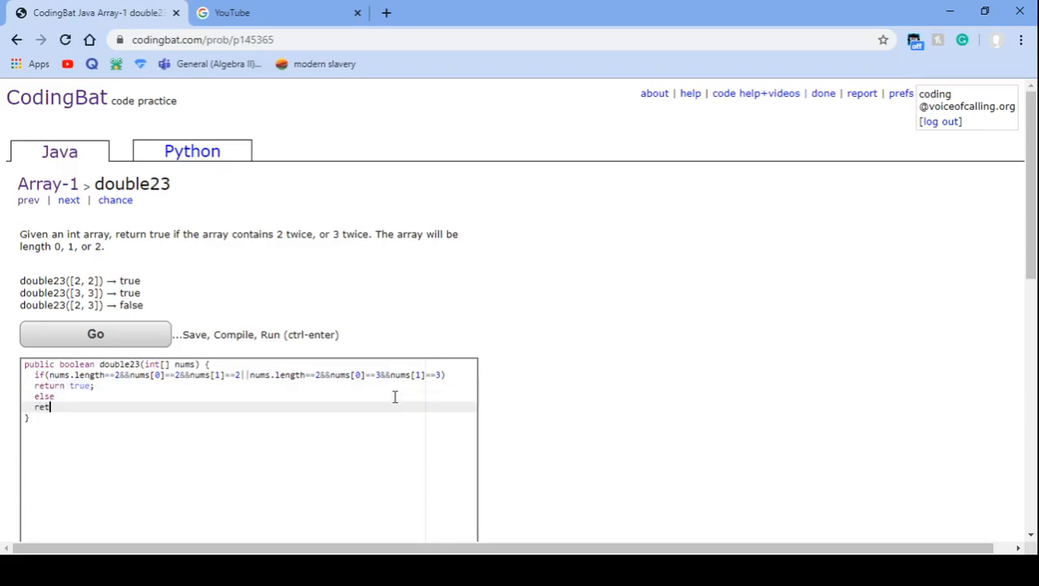
type("urn false;")
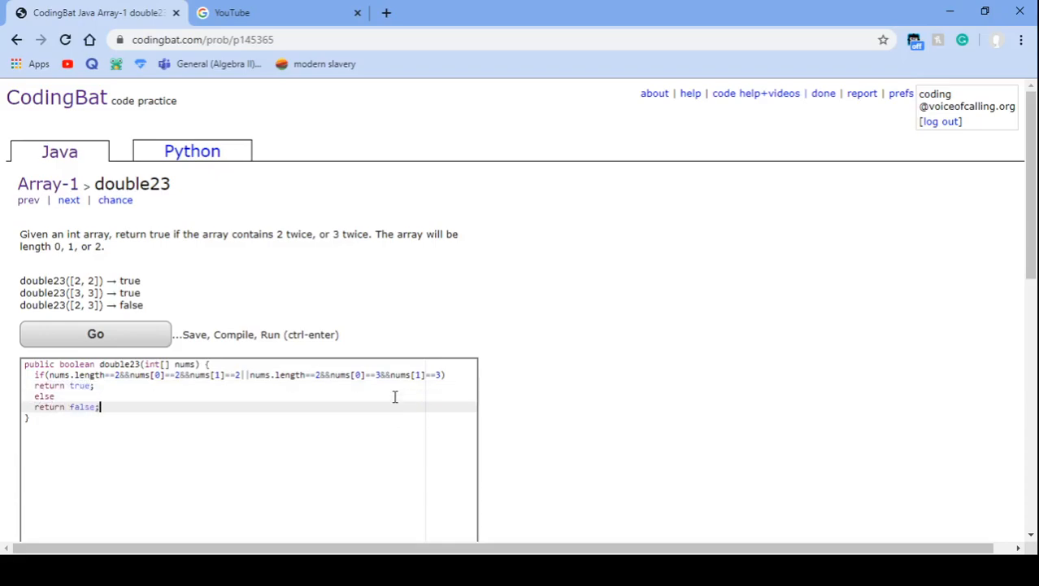
left_click(94, 335)
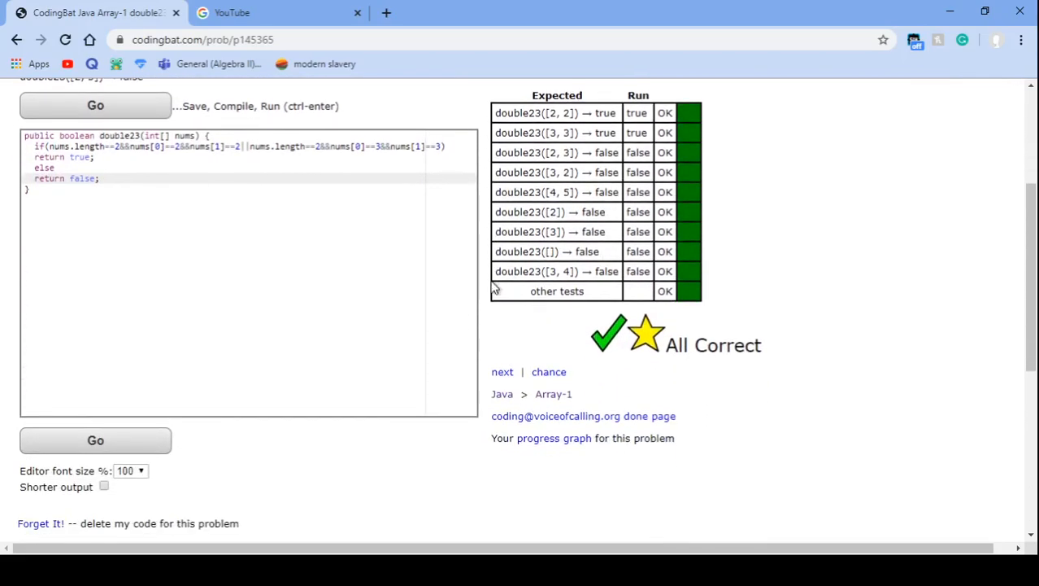